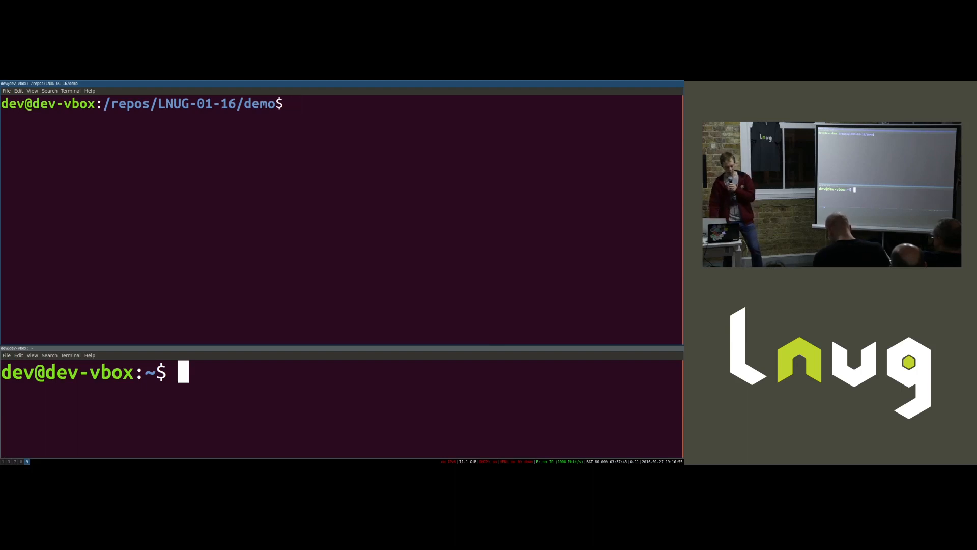
# Step: Run 'node server.js' in the top pane and 'reset' in the bottom pane
pyautogui.write('node server.js')
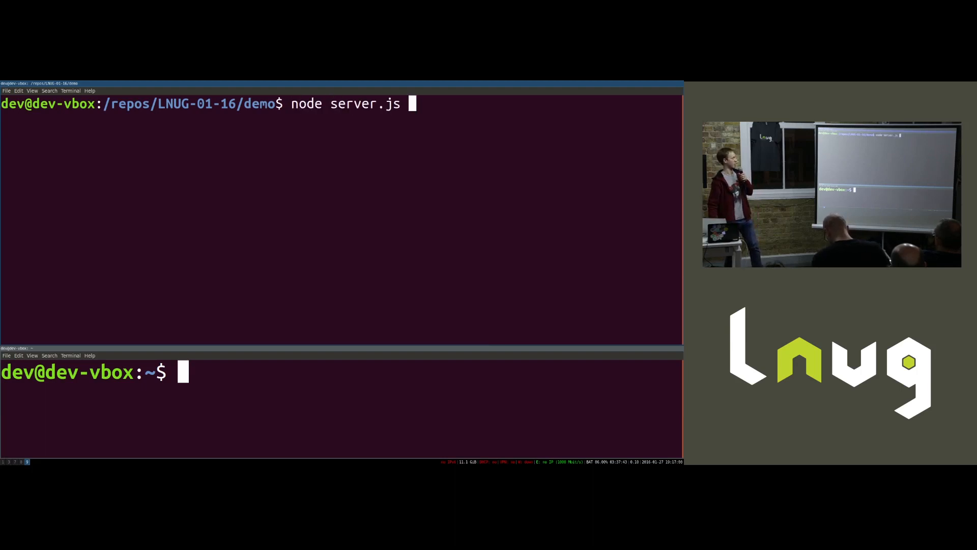
pyautogui.press('Return')
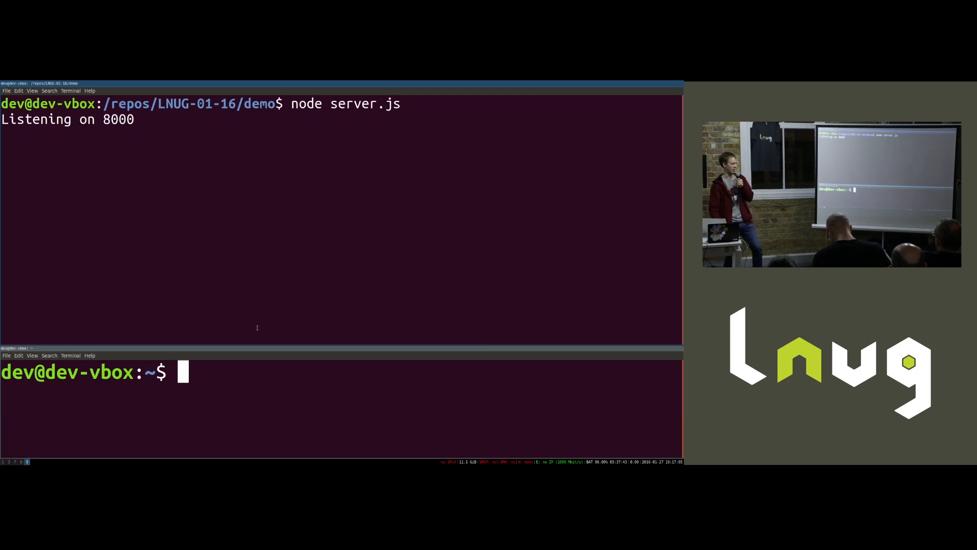
pyautogui.write('reset')
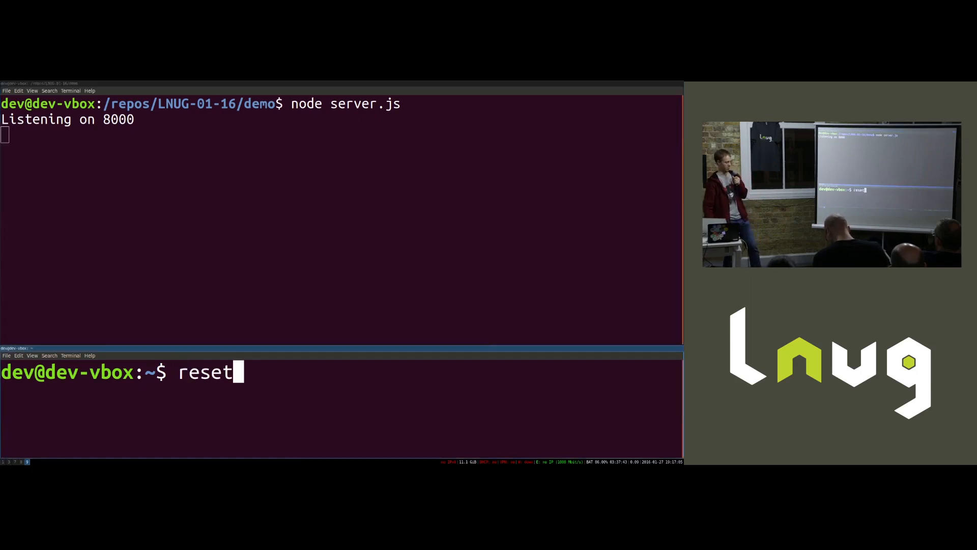
pyautogui.press('Return')
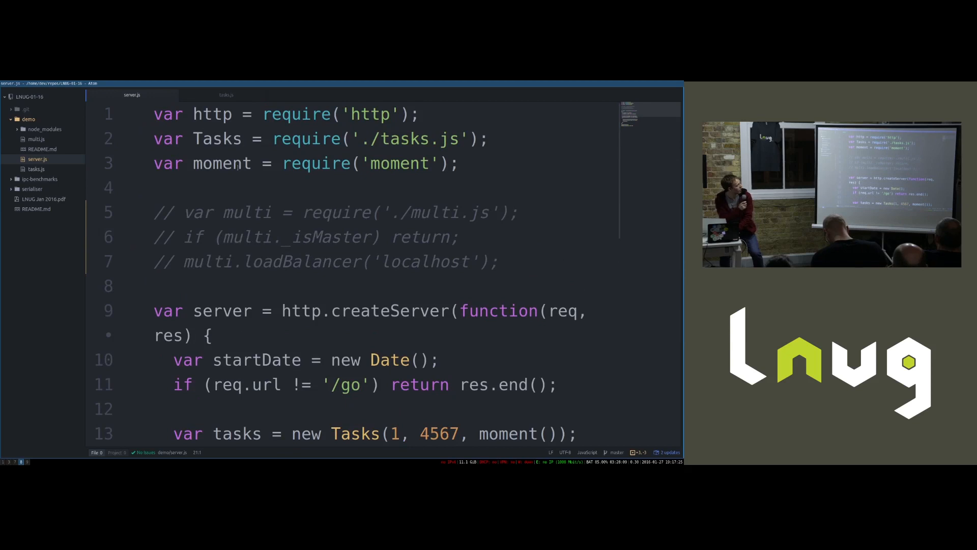
# Step: Switch to tasks.js and scroll down to async.parallel(work, callback) on line 20
pyautogui.click(225, 95)
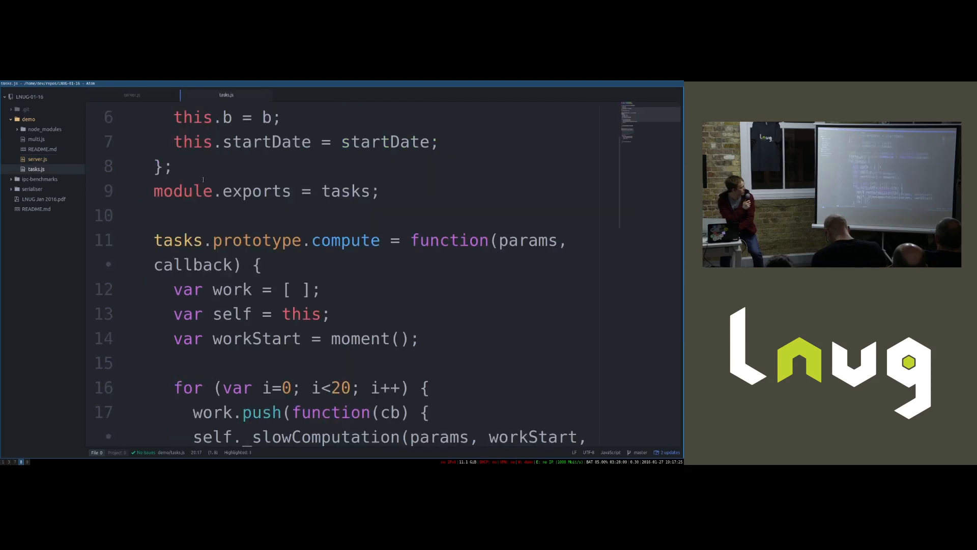
pyautogui.scroll(-3)
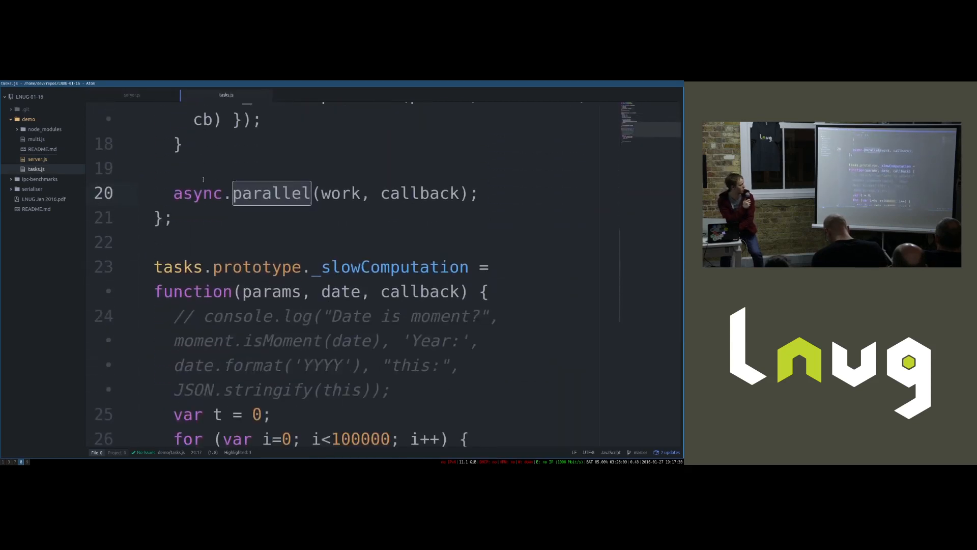
pyautogui.scroll(-3)
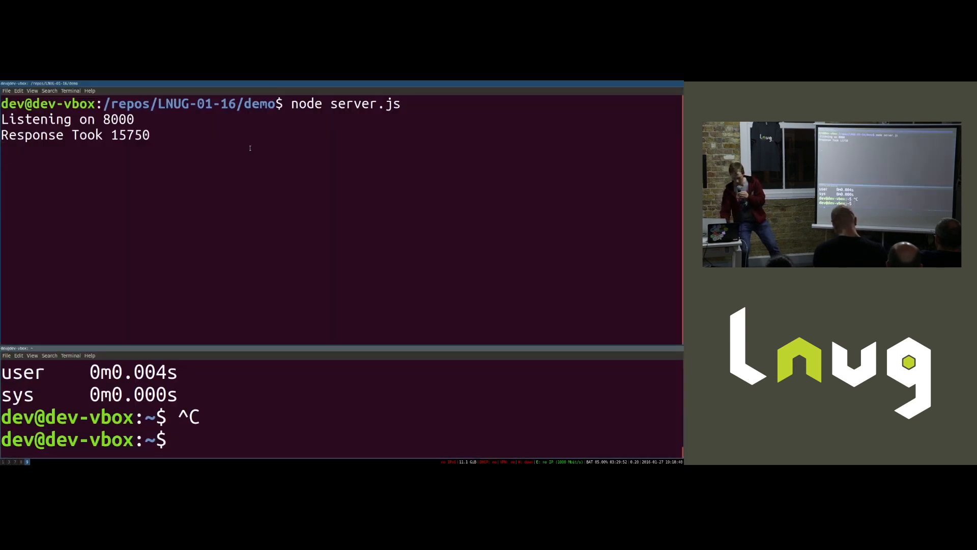
# Step: Clear the server pane with 'reset' and recall 'node server.js' from history
pyautogui.write('reset')
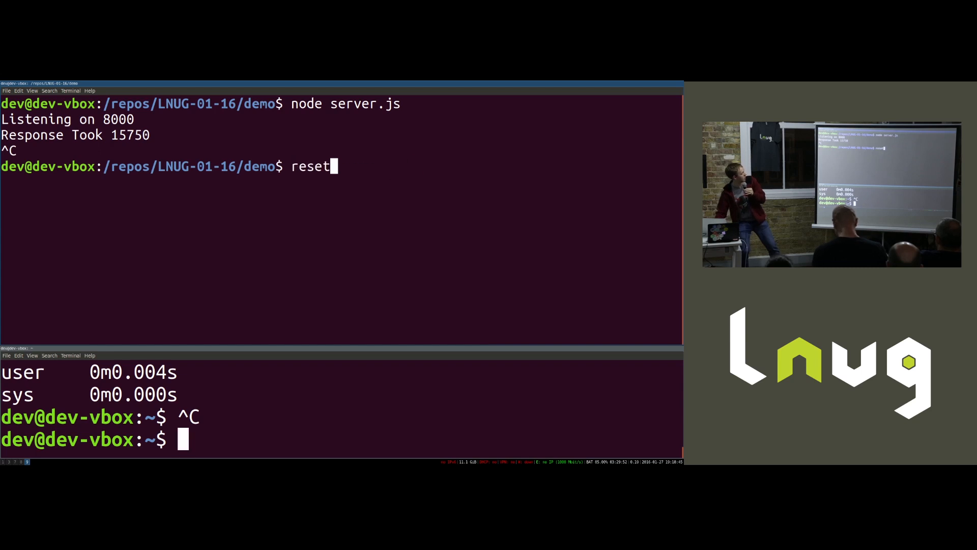
pyautogui.press('Return')
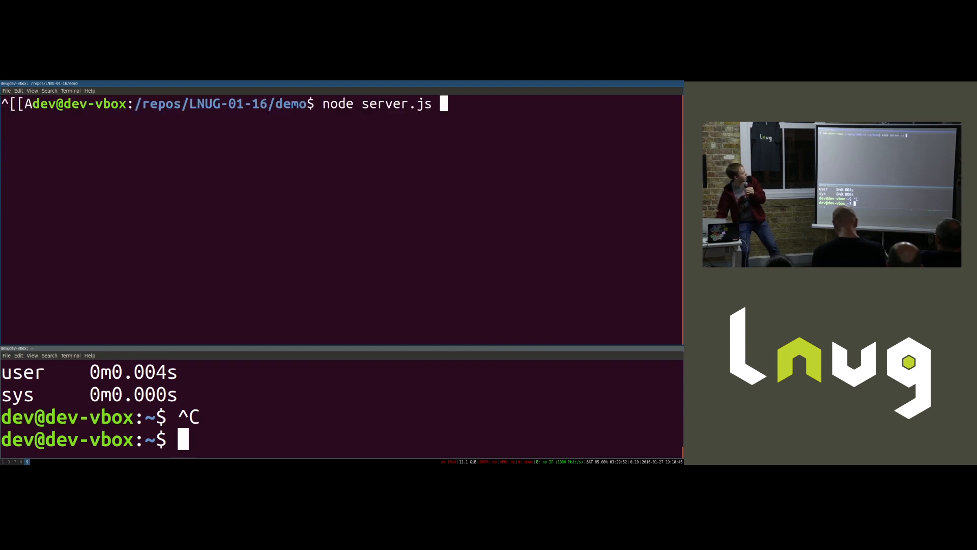
pyautogui.press('Return')
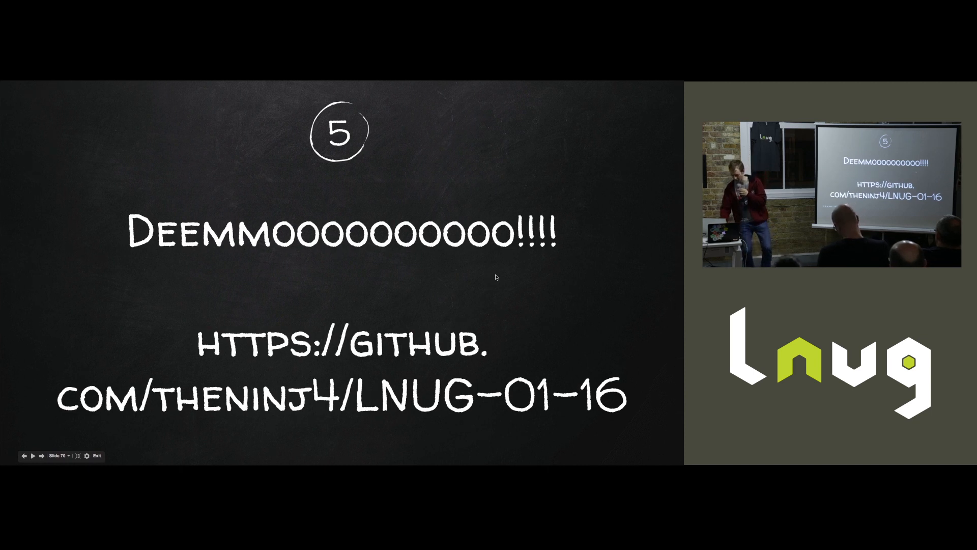
pyautogui.moveTo(477, 98)
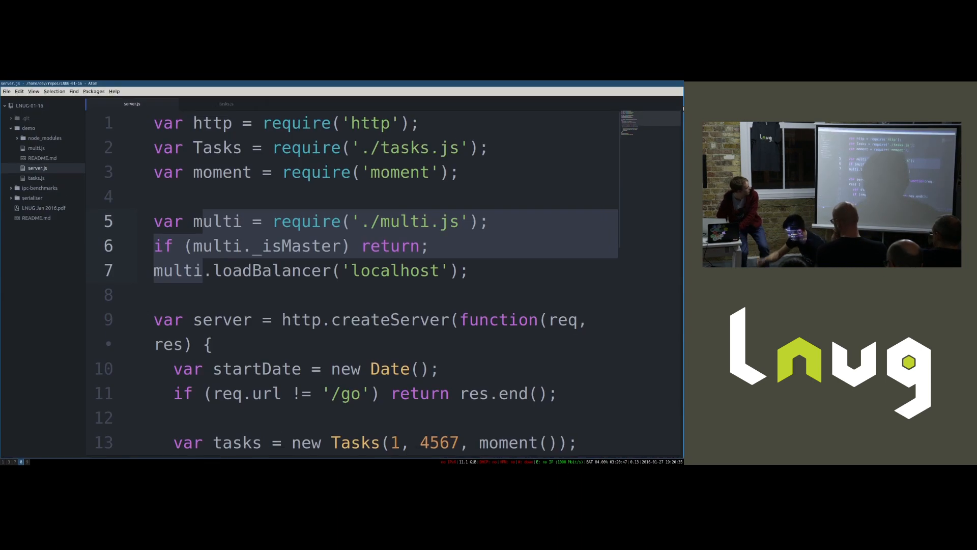
# Step: Scroll through server.js down to the tasks.compute callback and listen-on-8000 code
pyautogui.scroll(-3)
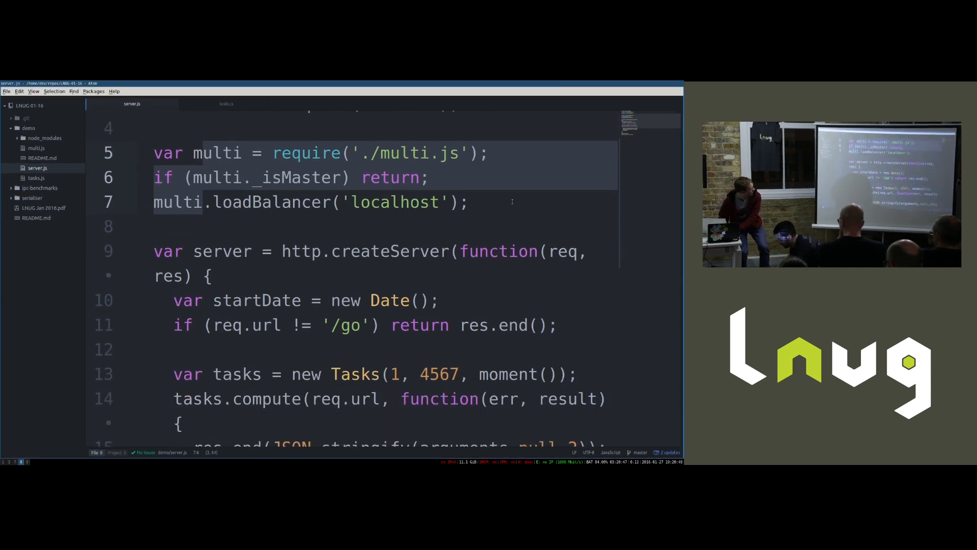
pyautogui.scroll(-3)
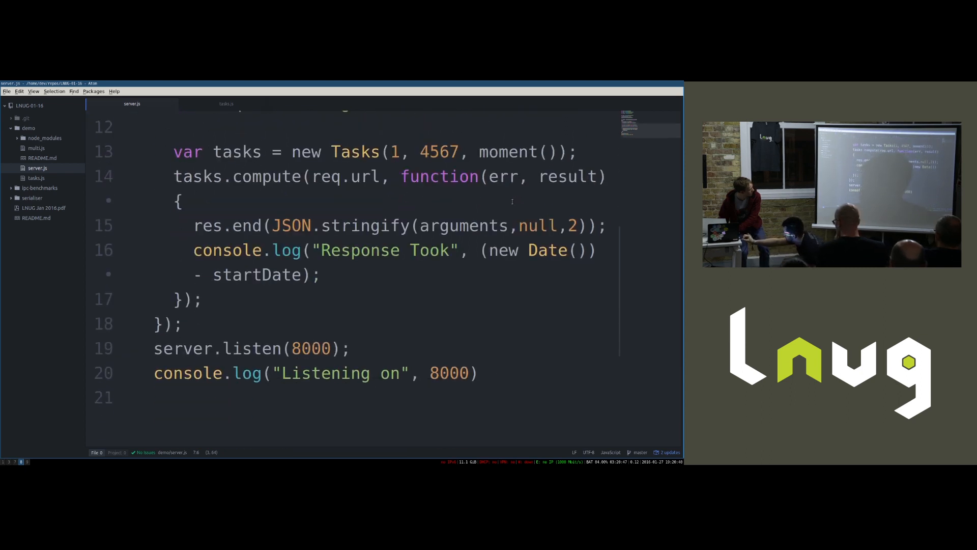
pyautogui.scroll(3)
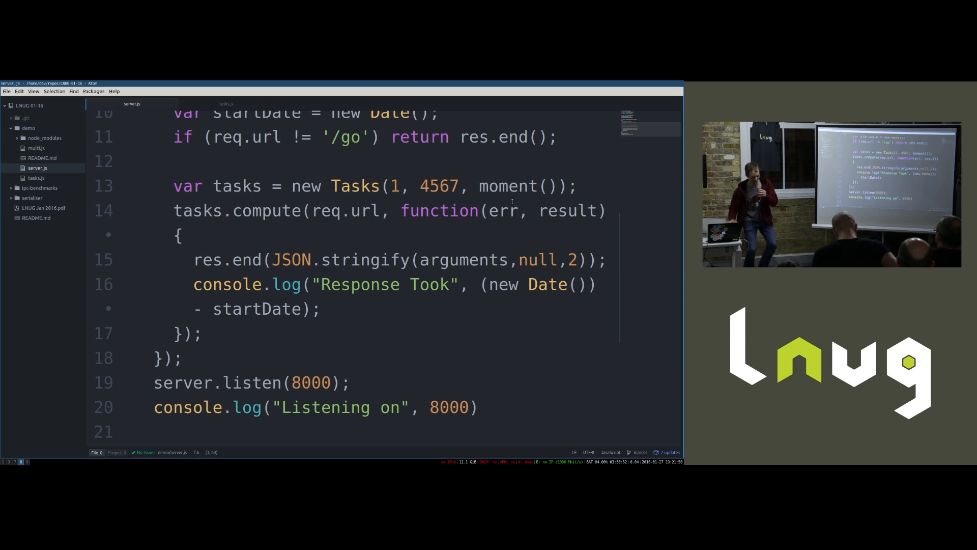
# Step: Scroll up through tasks.js to the compute function's async.parallel call
pyautogui.scroll(3)
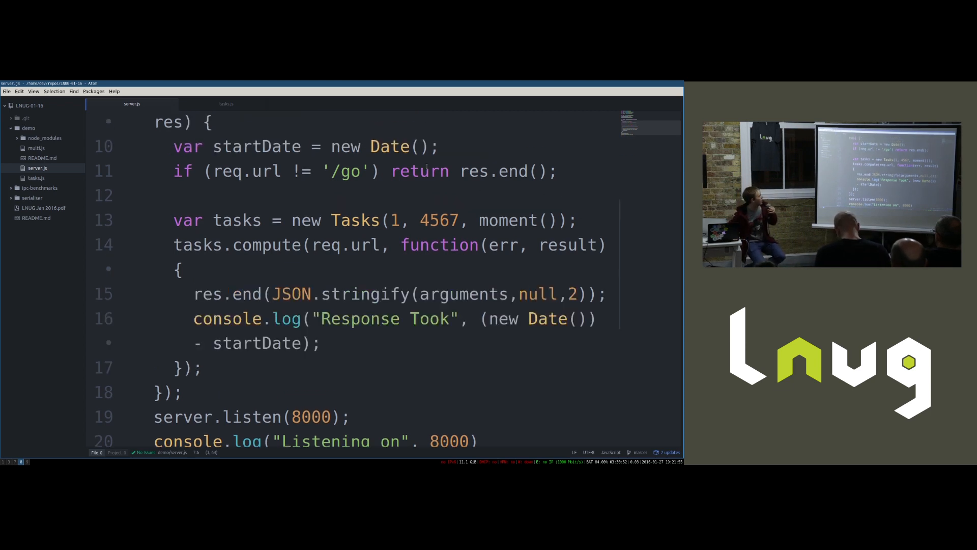
pyautogui.scroll(3)
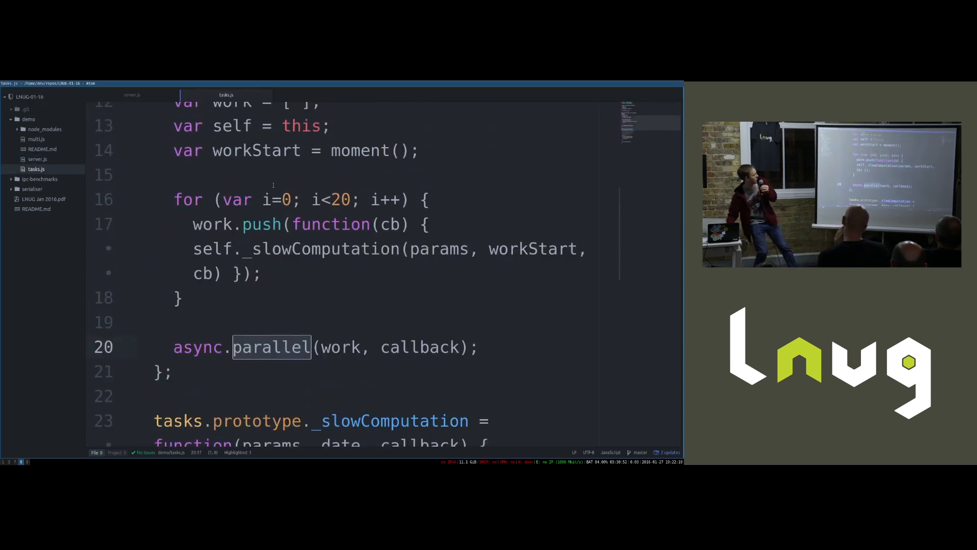
pyautogui.scroll(3)
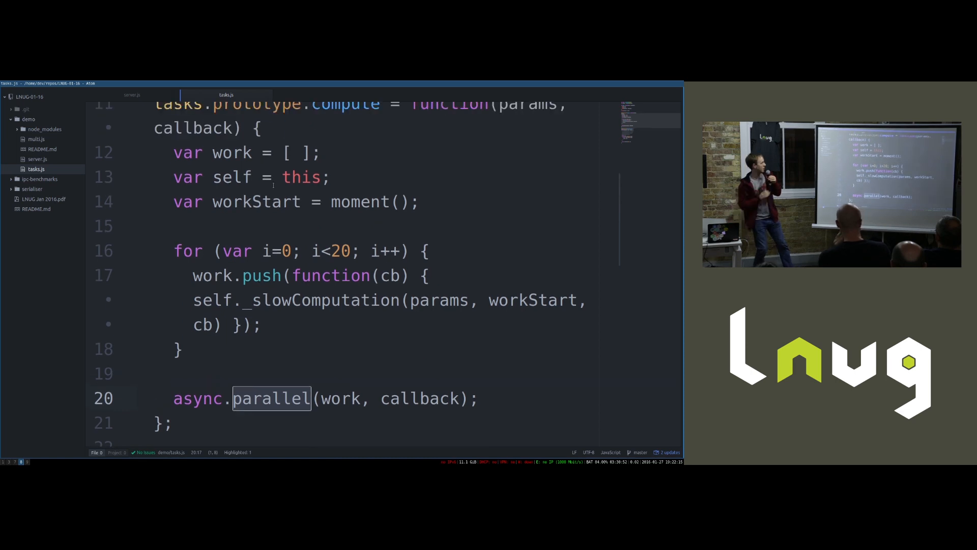